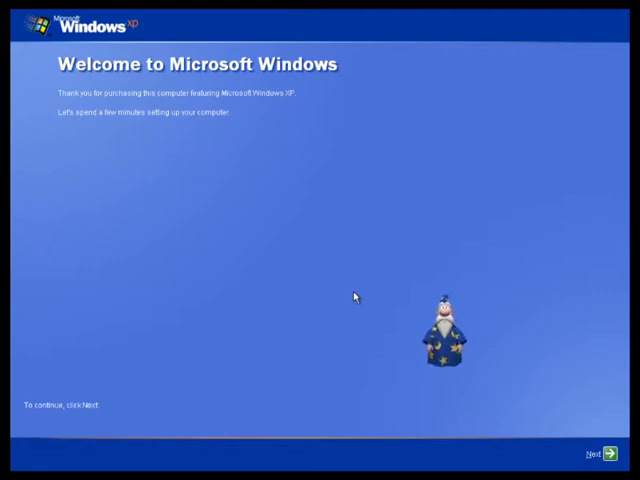
{"action": "mouse_move", "coordinate": [404, 472]}
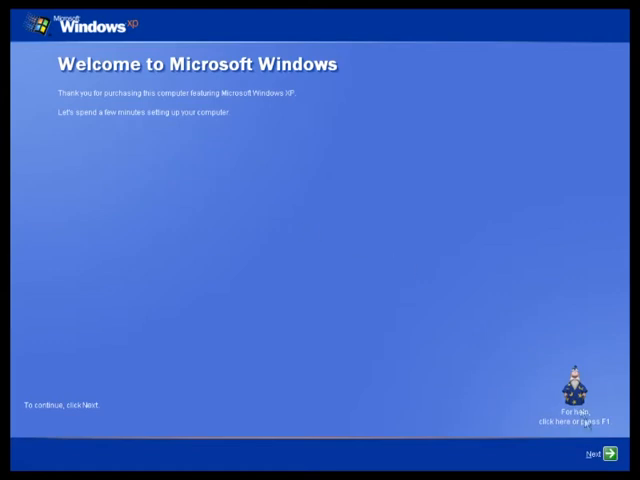
Continue from the Welcome screen and accept the End User License Agreement.
{"action": "left_click", "coordinate": [612, 452]}
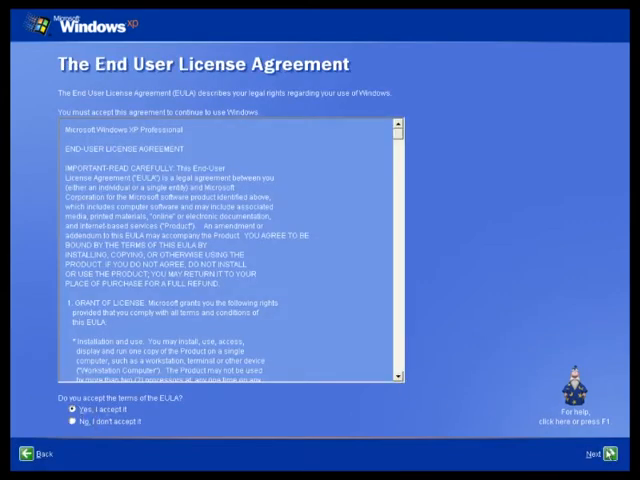
{"action": "left_click", "coordinate": [608, 452]}
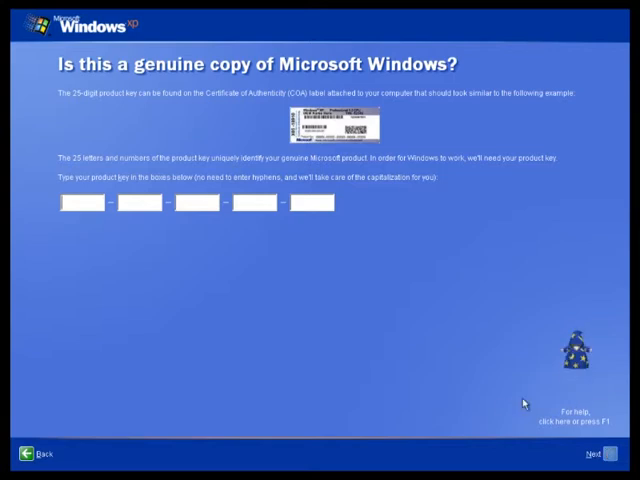
Have the Merlin assistant explain the product key and why setup cannot continue yet.
{"action": "left_click", "coordinate": [586, 356]}
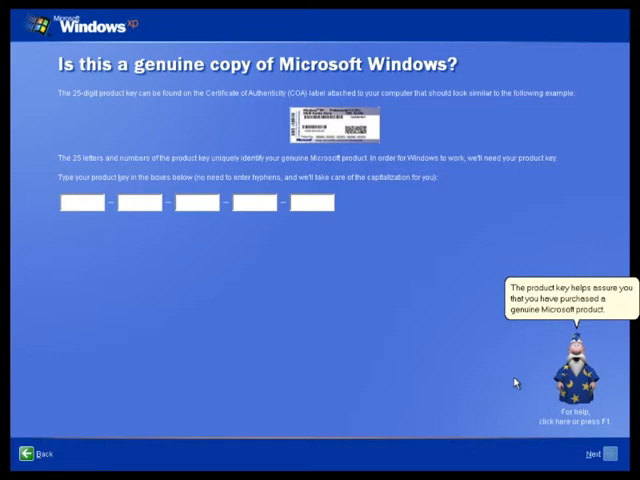
{"action": "left_click", "coordinate": [82, 208]}
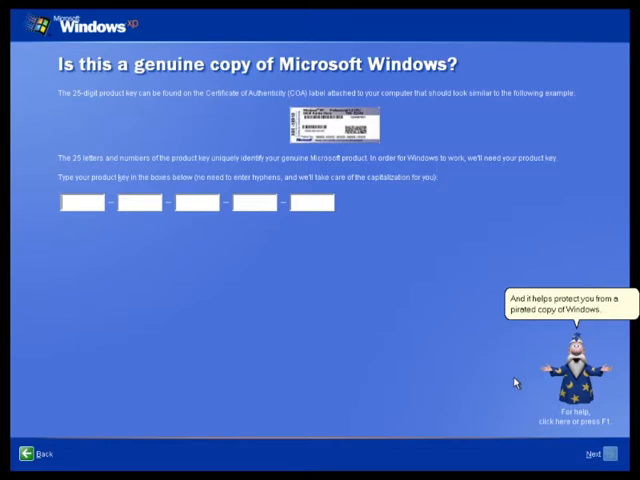
{"action": "left_click", "coordinate": [570, 370]}
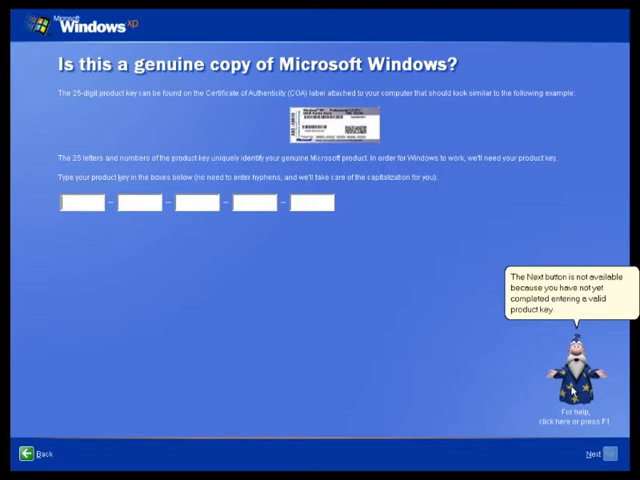
Enter the 25-character product key and continue to the domain question.
{"action": "left_click", "coordinate": [588, 376]}
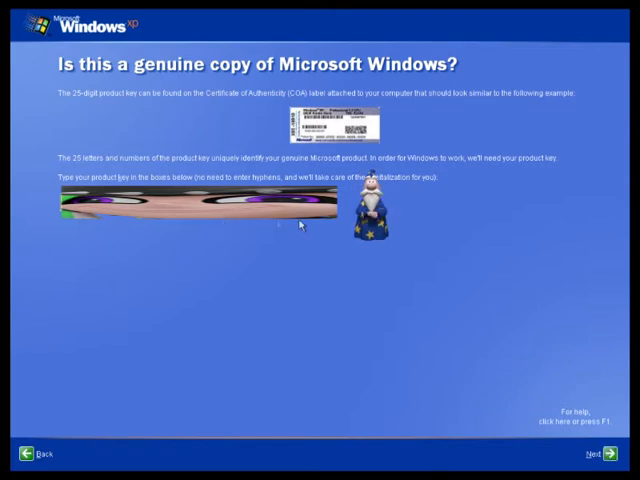
{"action": "left_click", "coordinate": [612, 452]}
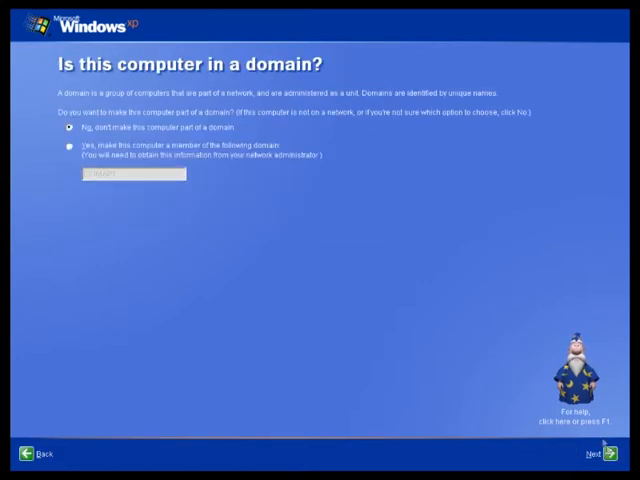
Keep the computer out of a domain, pass the connection question, and choose to register with Microsoft now.
{"action": "left_click", "coordinate": [612, 452]}
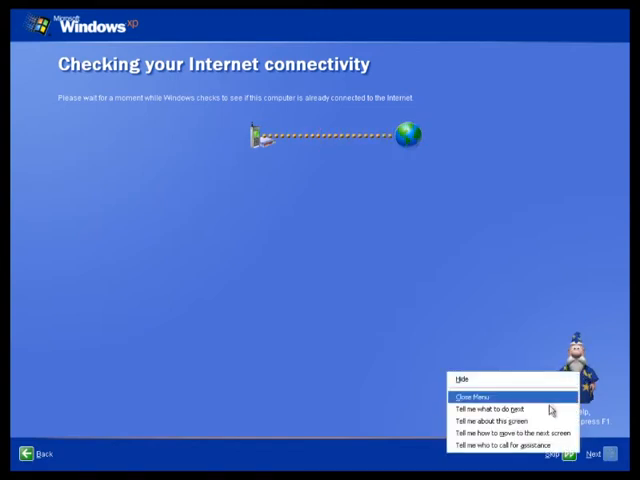
{"action": "left_click", "coordinate": [476, 392]}
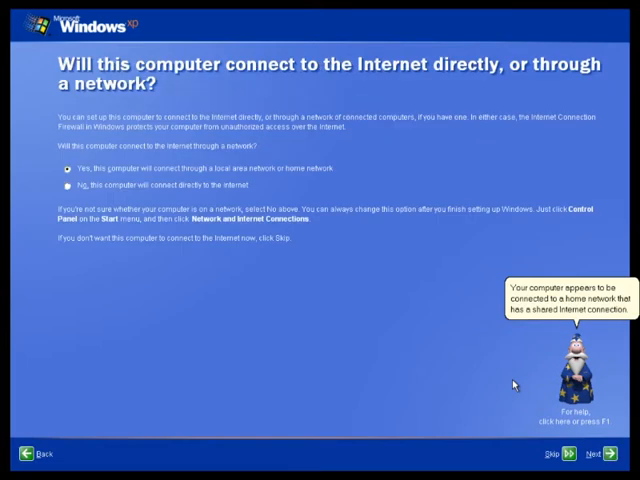
{"action": "left_click", "coordinate": [624, 452]}
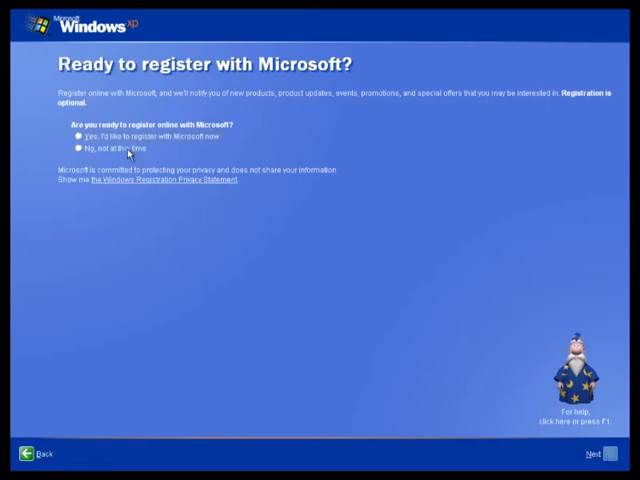
{"action": "left_click", "coordinate": [72, 136]}
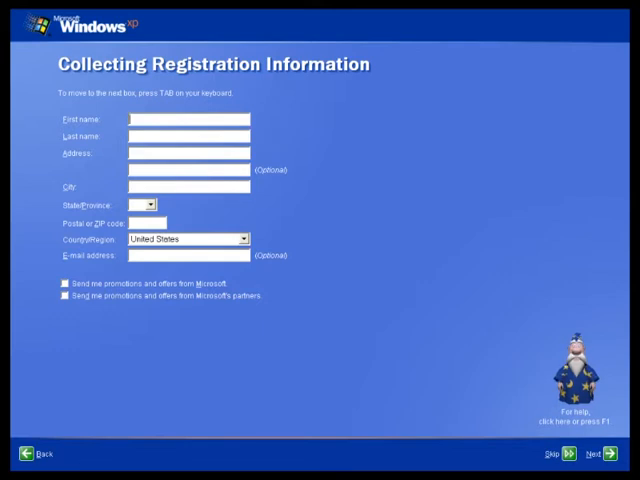
Fill in first name 'Ne', address 'oad', and pick the state from the State/Province list.
{"action": "type", "text": "Ne"}
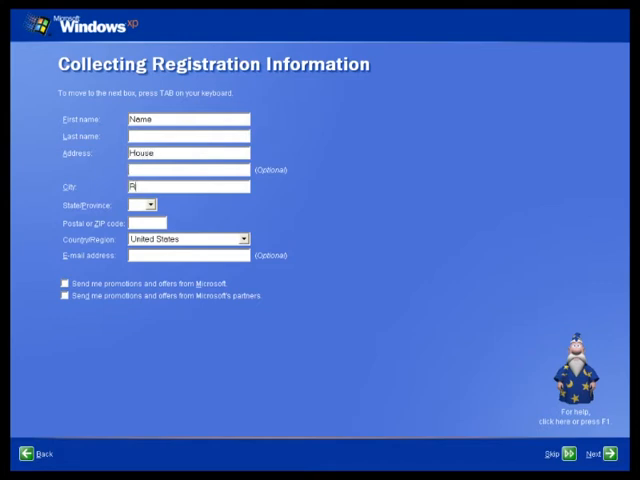
{"action": "type", "text": "oad"}
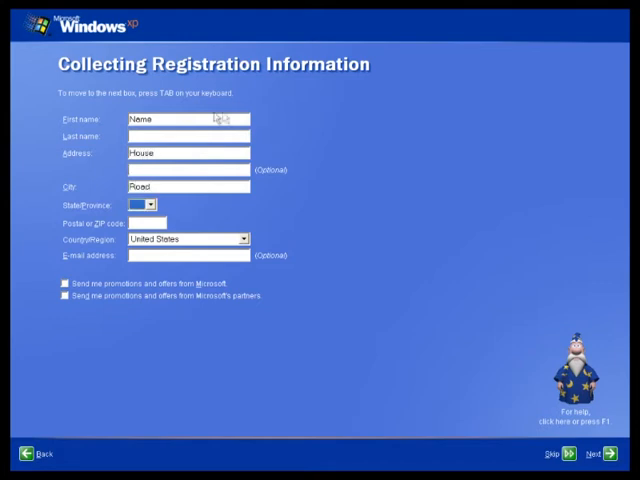
{"action": "left_click", "coordinate": [148, 206]}
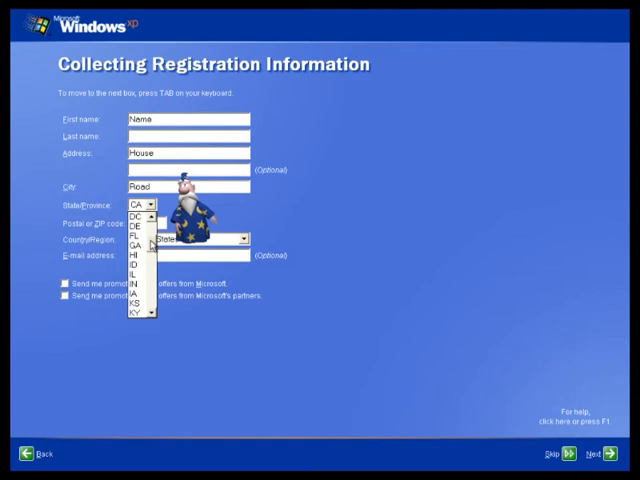
{"action": "scroll", "scroll_direction": "down", "scroll_amount": 3}
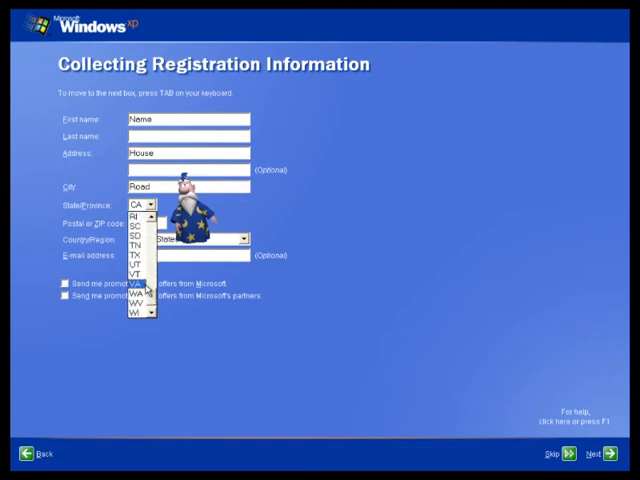
{"action": "left_click", "coordinate": [140, 292]}
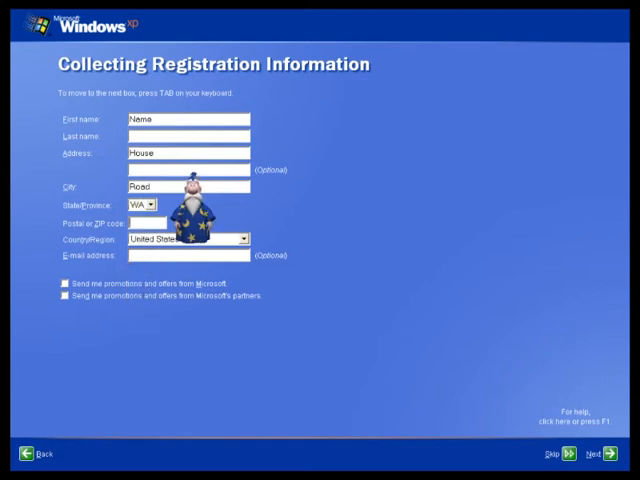
Enter postal codes '234567' and '123456', last name 'Here', and submit the registration form.
{"action": "type", "text": "234567"}
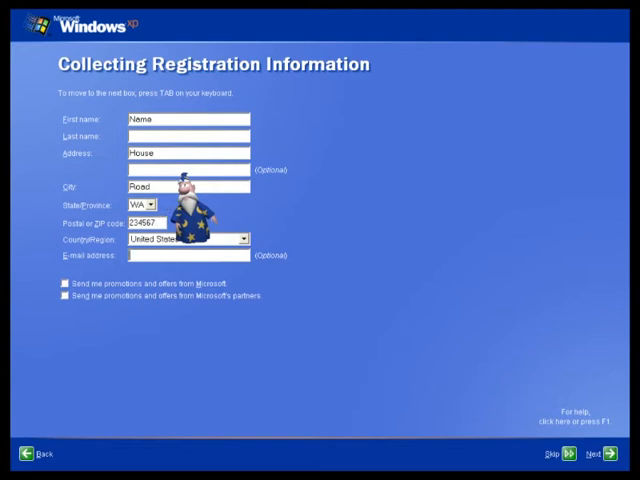
{"action": "type", "text": "123456"}
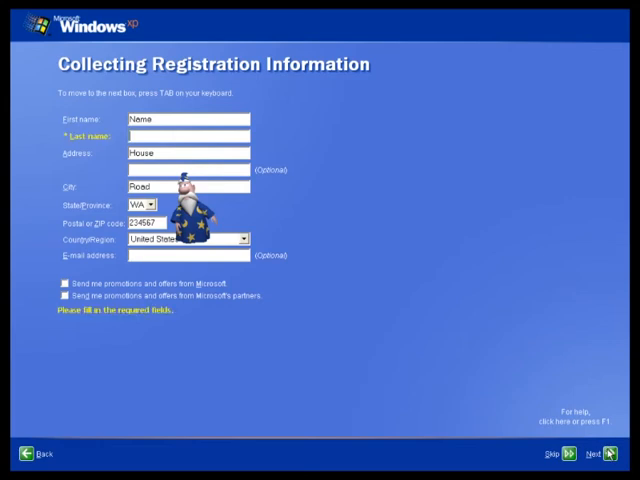
{"action": "type", "text": "H"}
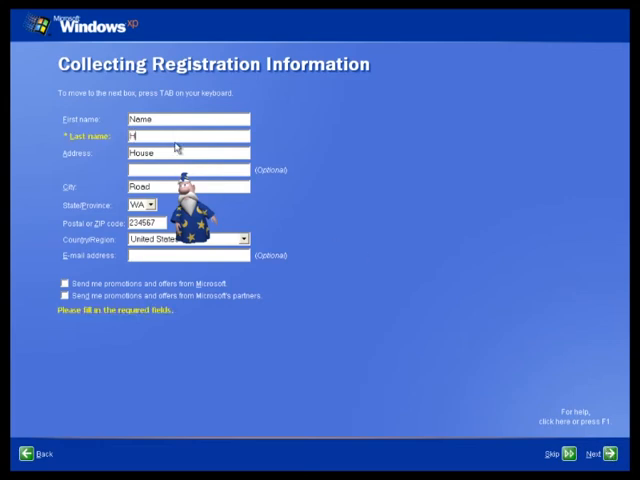
{"action": "type", "text": "ere"}
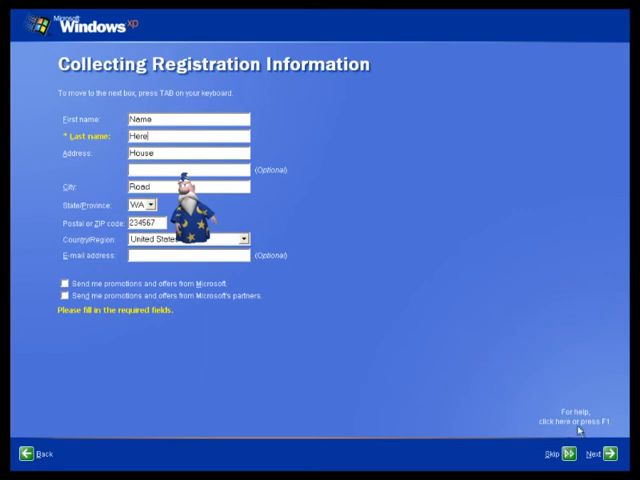
{"action": "left_click", "coordinate": [608, 452]}
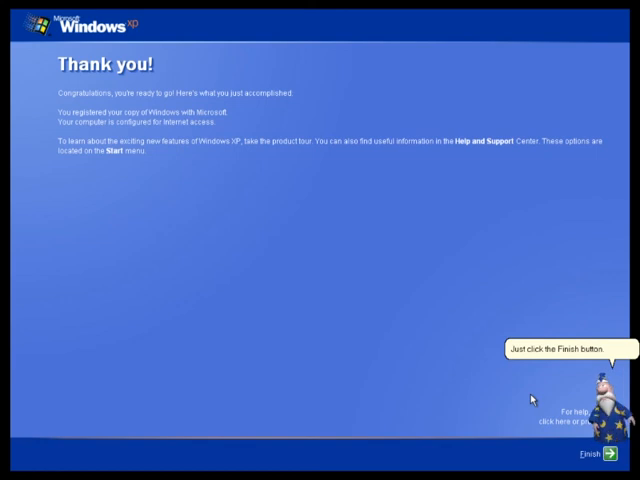
{"action": "mouse_move", "coordinate": [624, 342]}
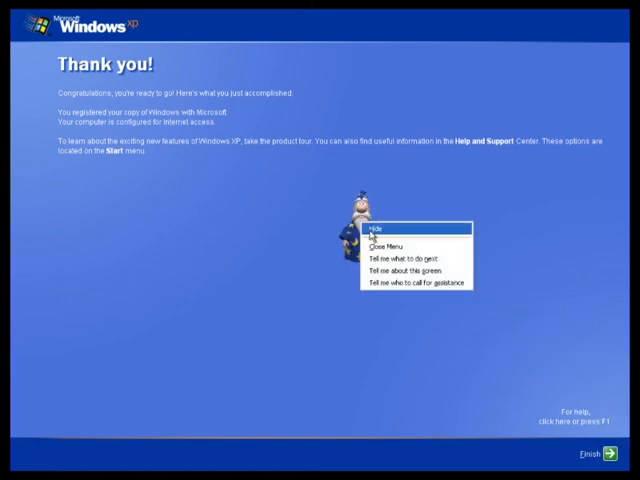
Hide the Merlin assistant on the 'Thank you!' screen.
{"action": "left_click", "coordinate": [380, 228]}
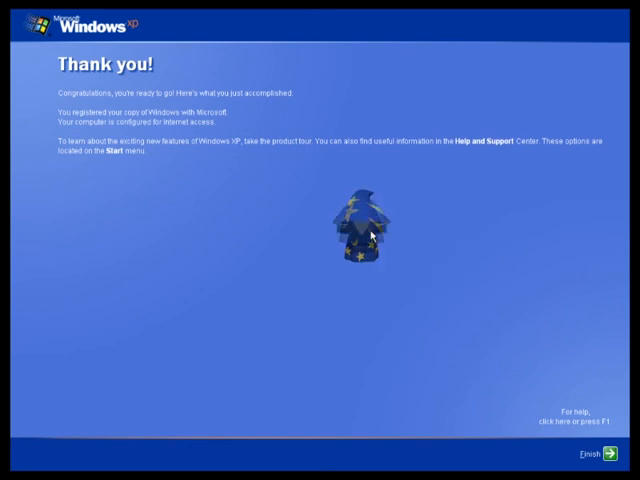